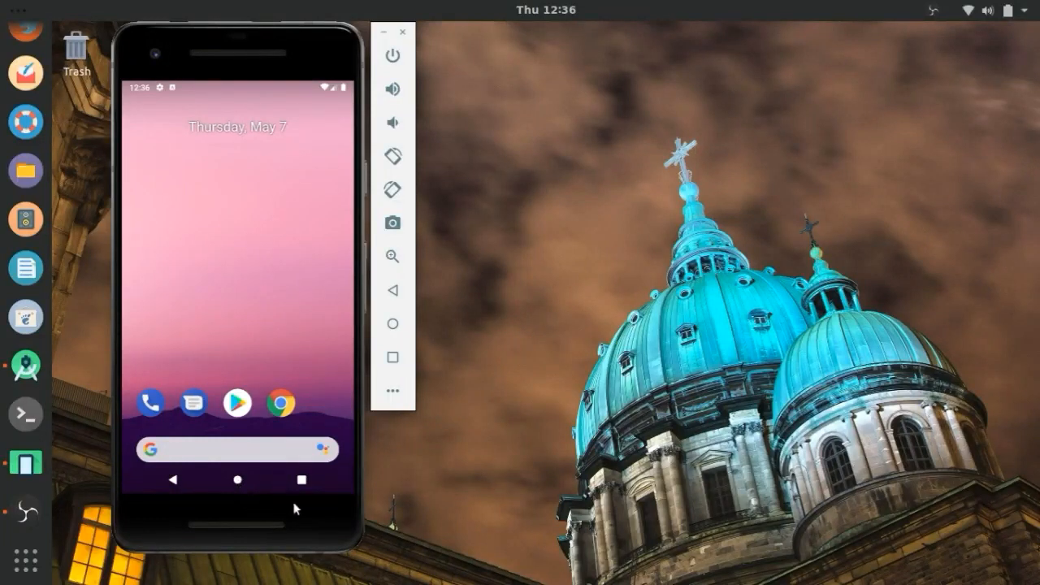
mouse_move(259, 496)
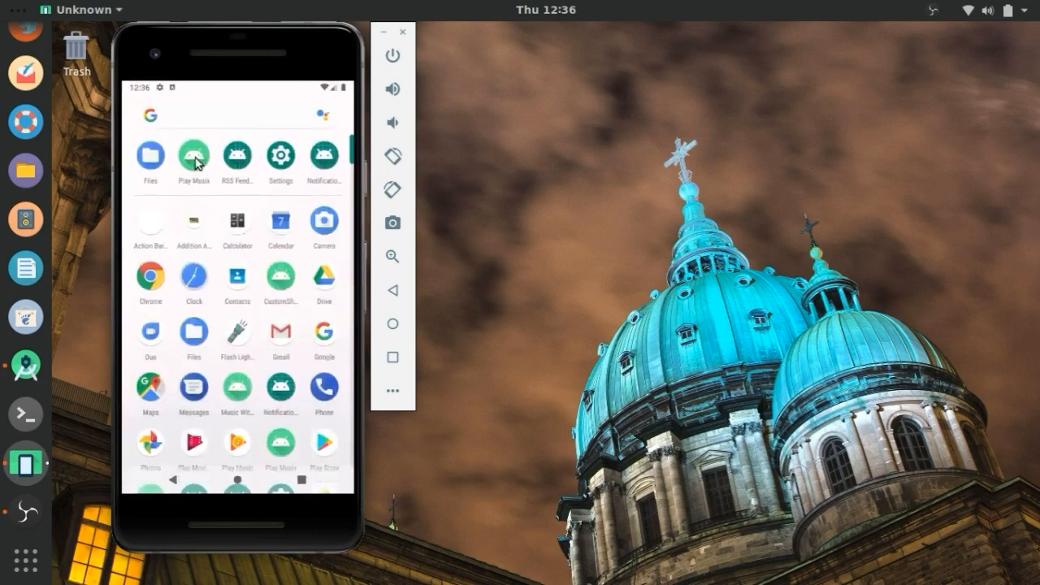
Step: Launch the music player app to show its song list with album art
left_click(194, 154)
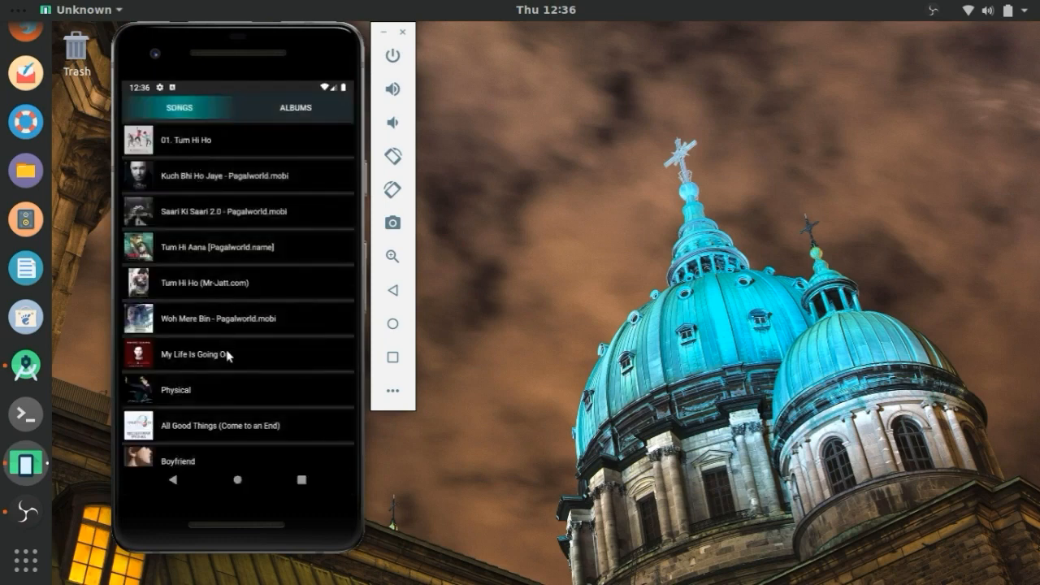
scroll("down", 3)
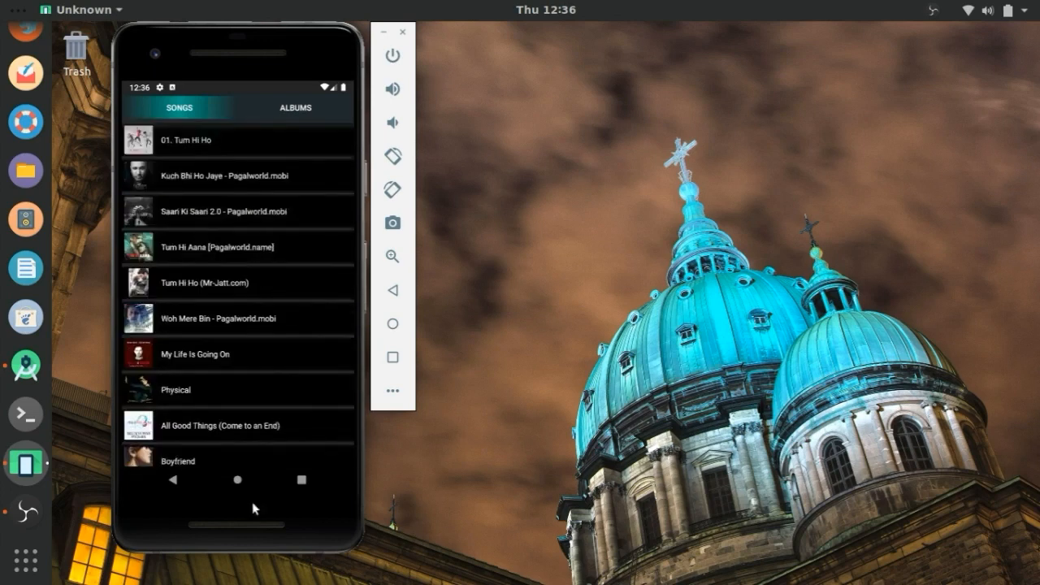
mouse_move(239, 452)
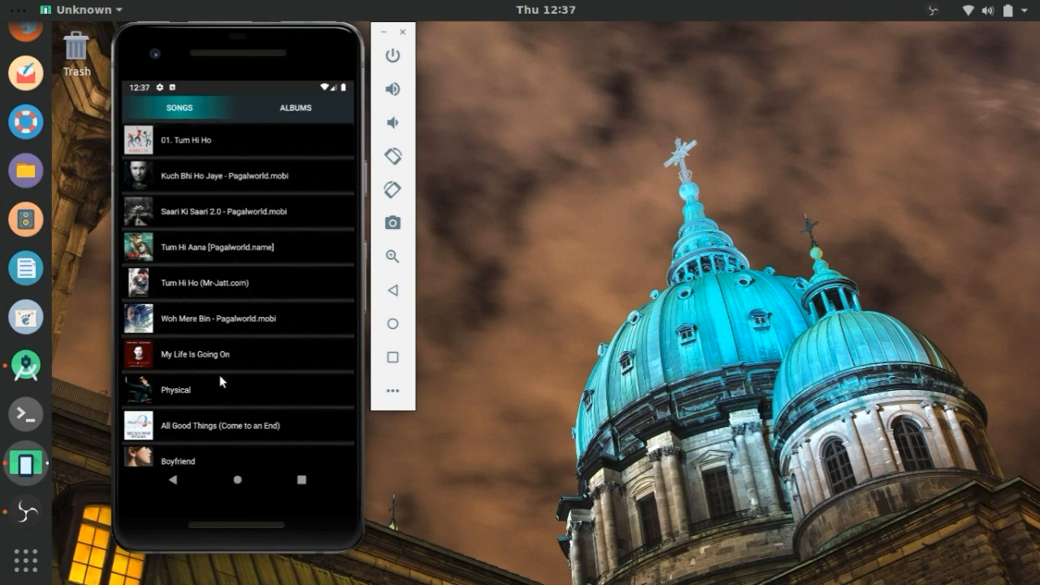
mouse_move(143, 185)
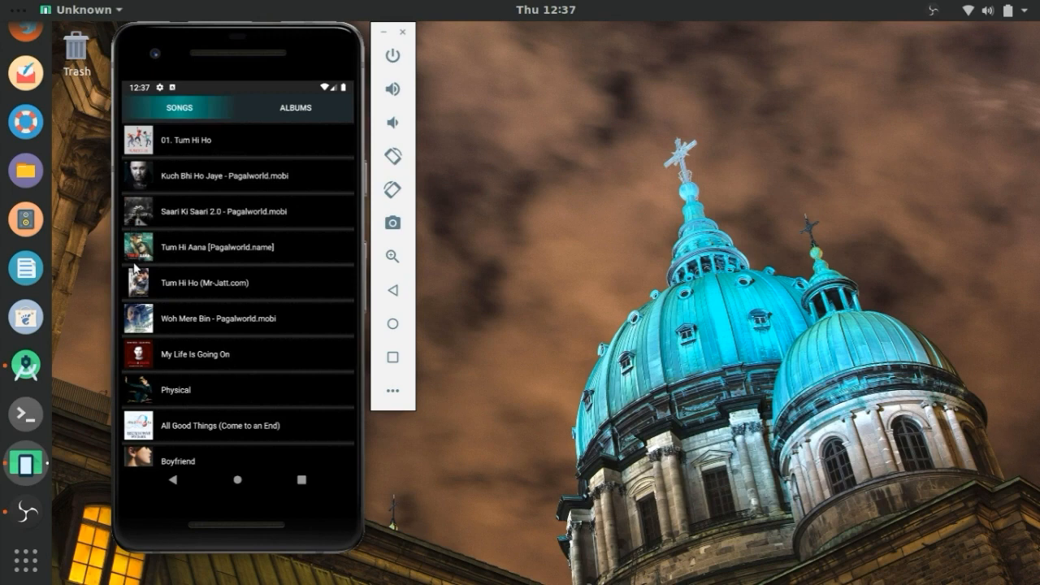
mouse_move(170, 192)
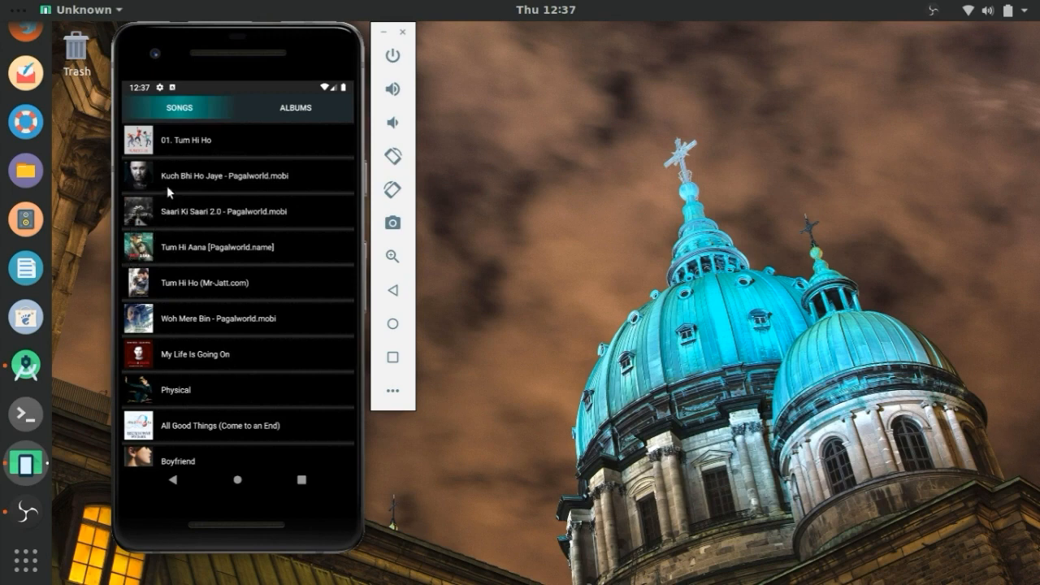
mouse_move(203, 110)
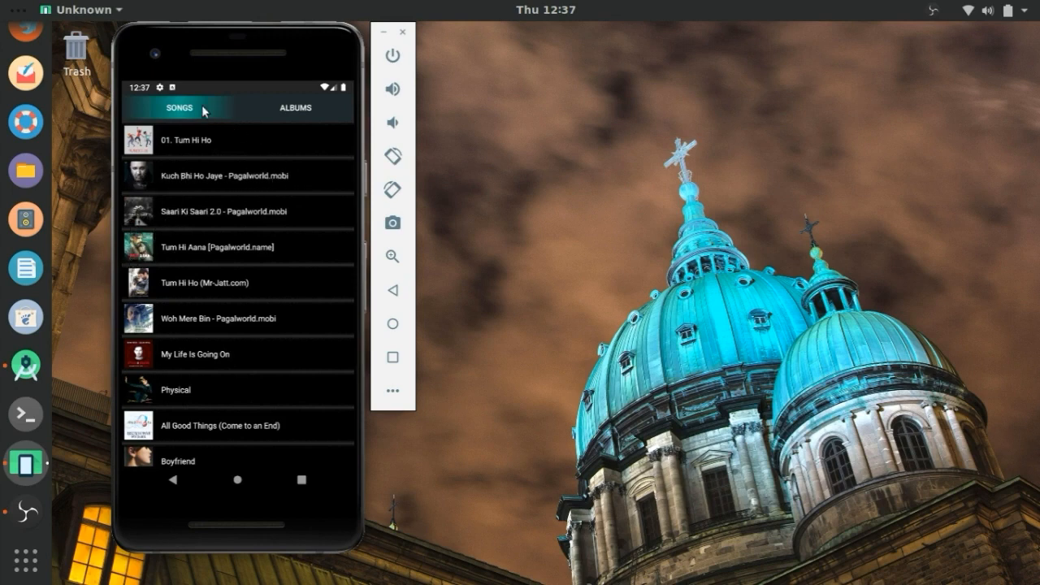
mouse_move(307, 244)
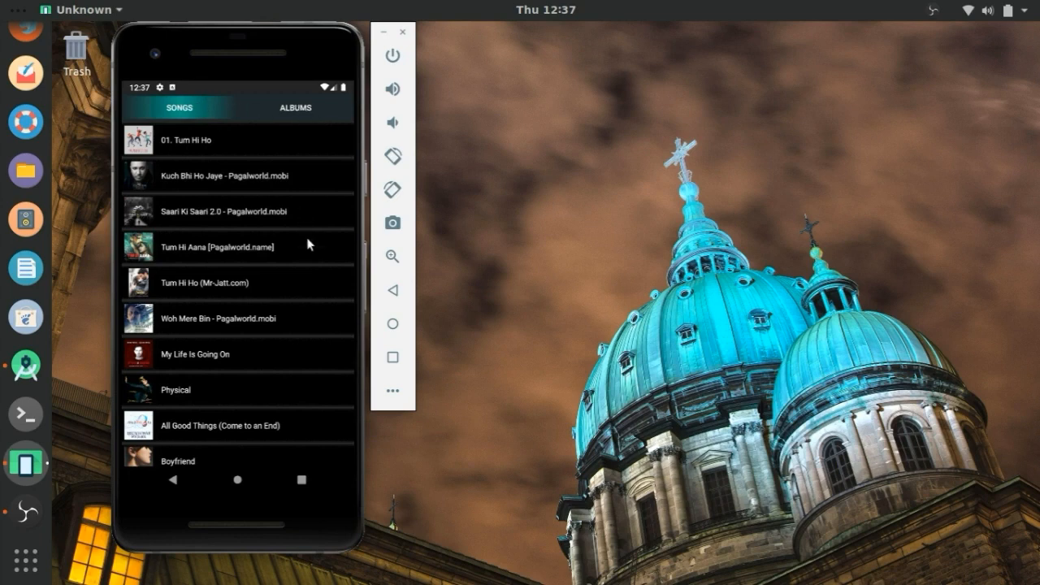
left_click(294, 108)
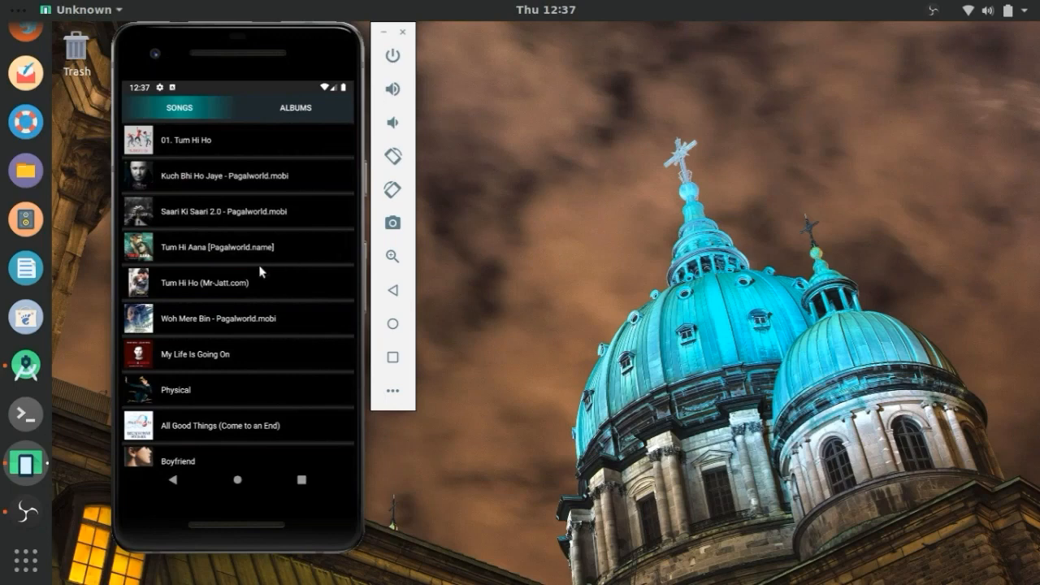
left_click(295, 107)
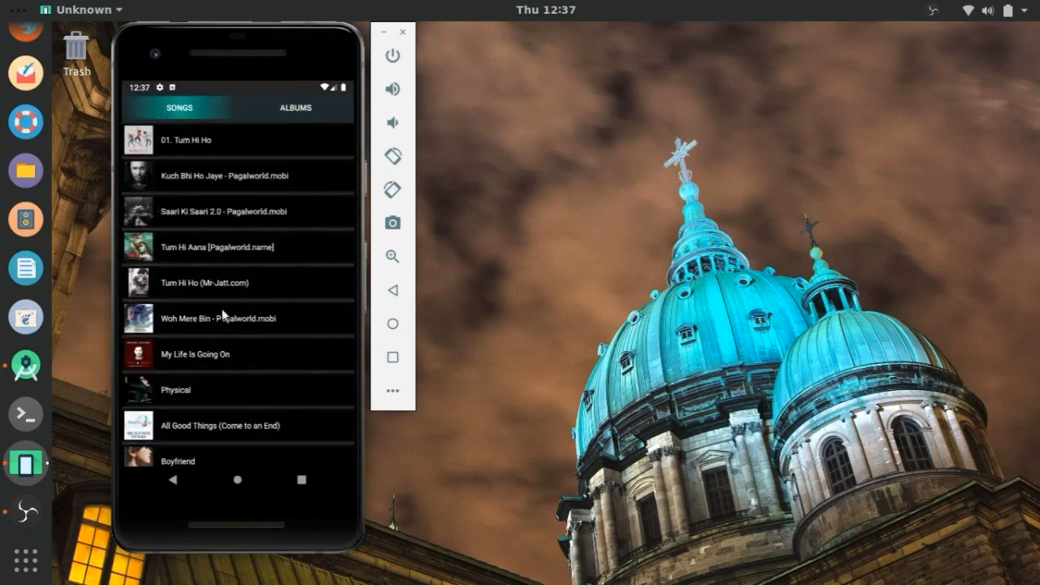
scroll("down", 3)
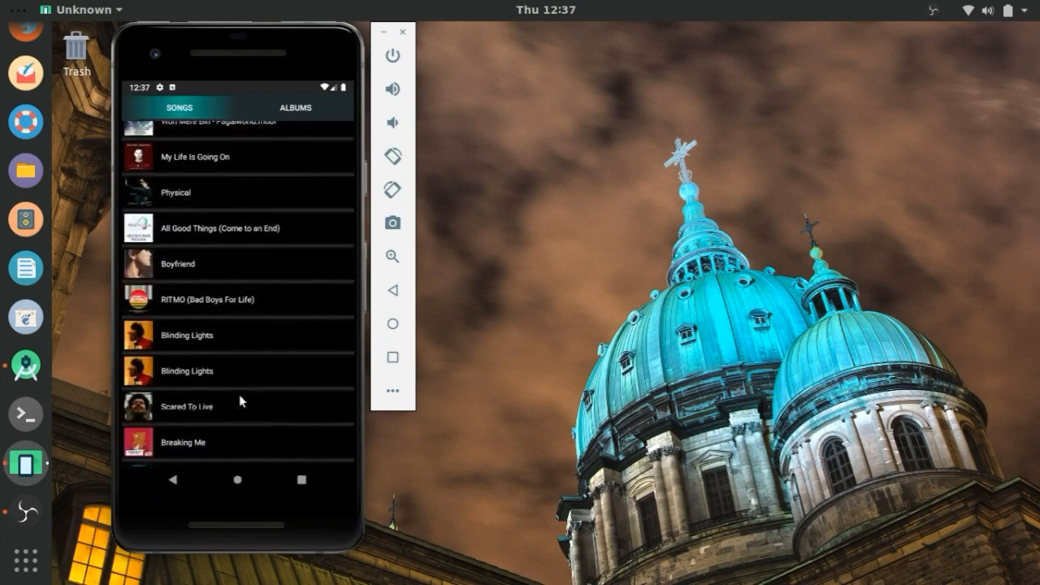
scroll("up", 3)
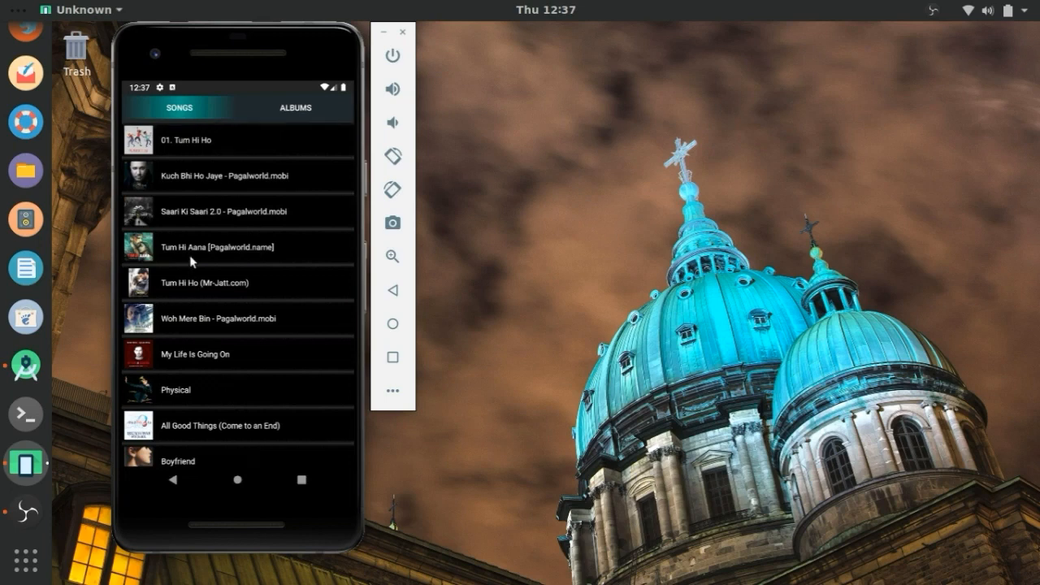
mouse_move(192, 183)
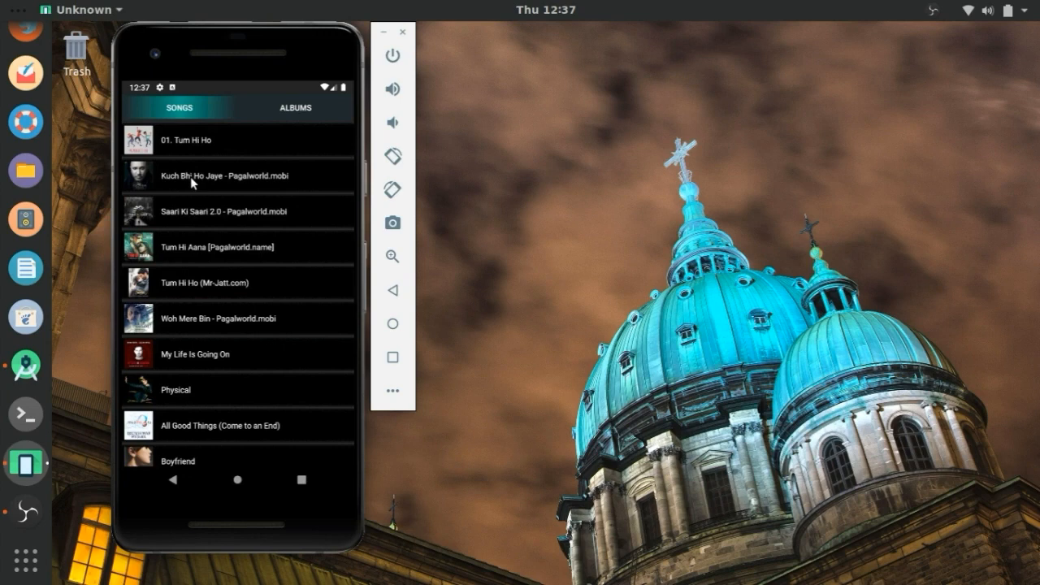
Step: Play Kuch Bhi Ho Jaye, seek ahead to about 3:15, then pause and resume
left_click(237, 175)
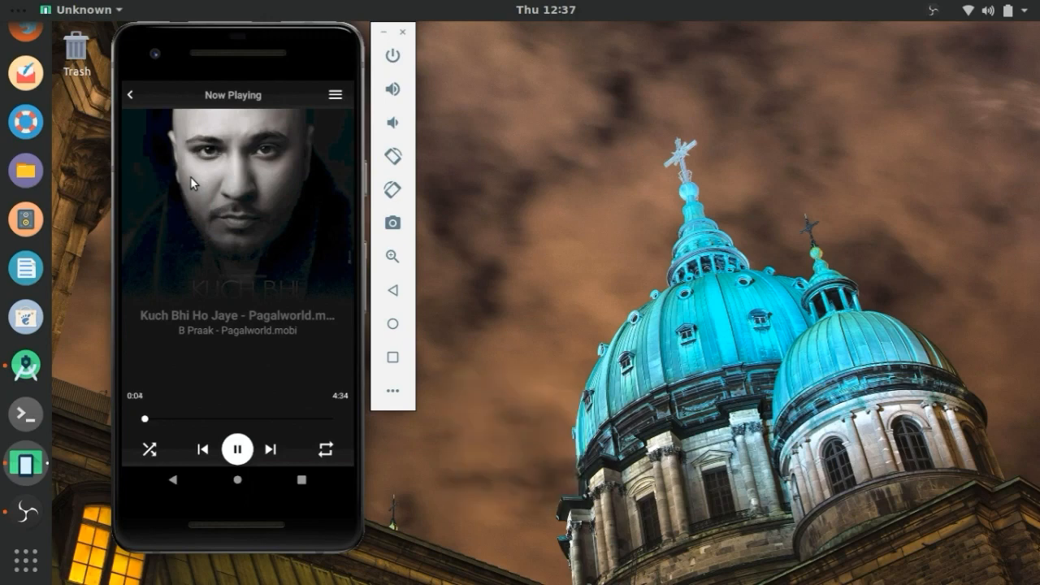
mouse_move(249, 271)
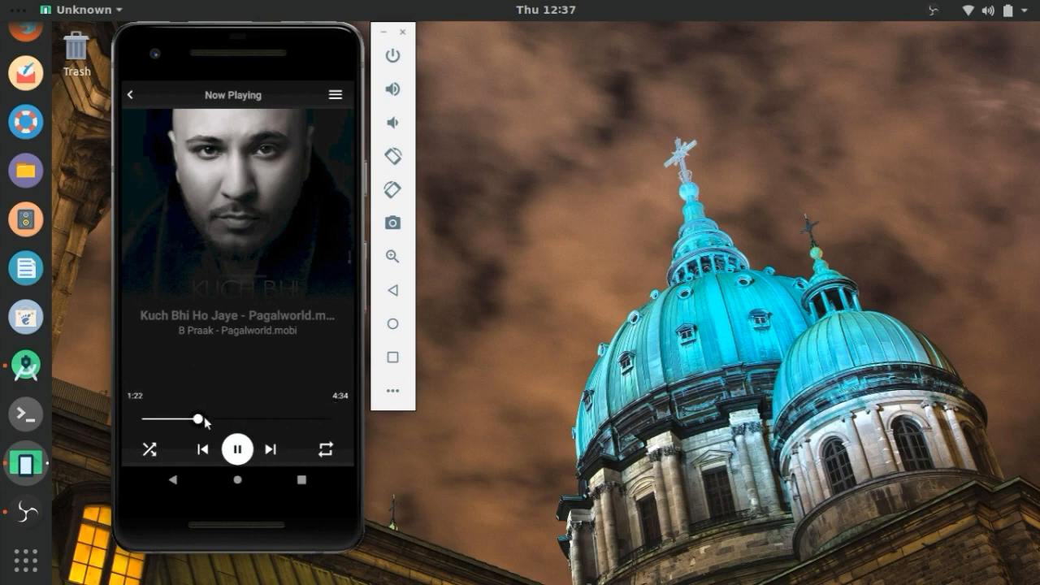
left_click_drag(197, 420, 278, 419)
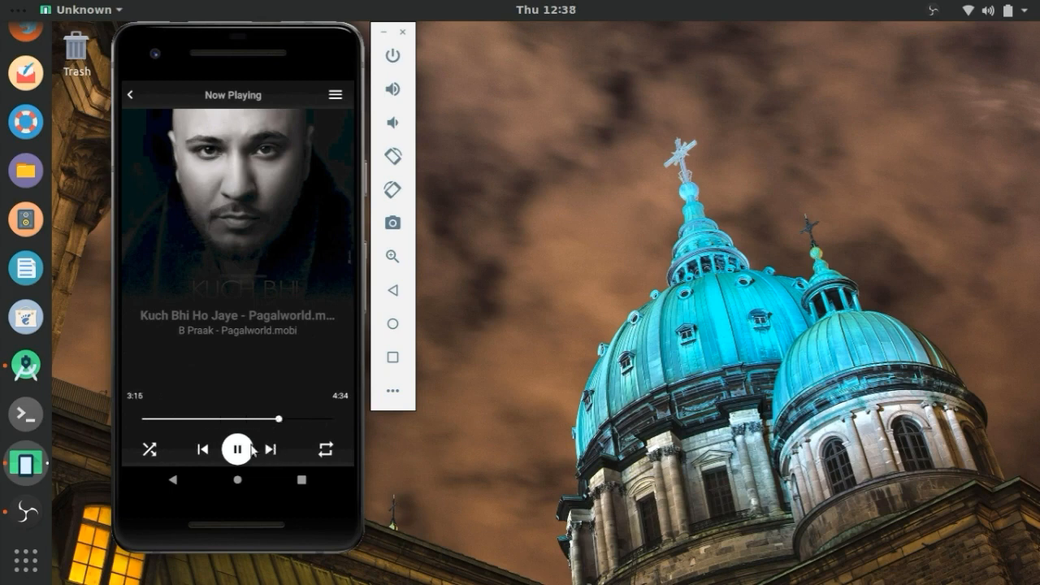
left_click(236, 450)
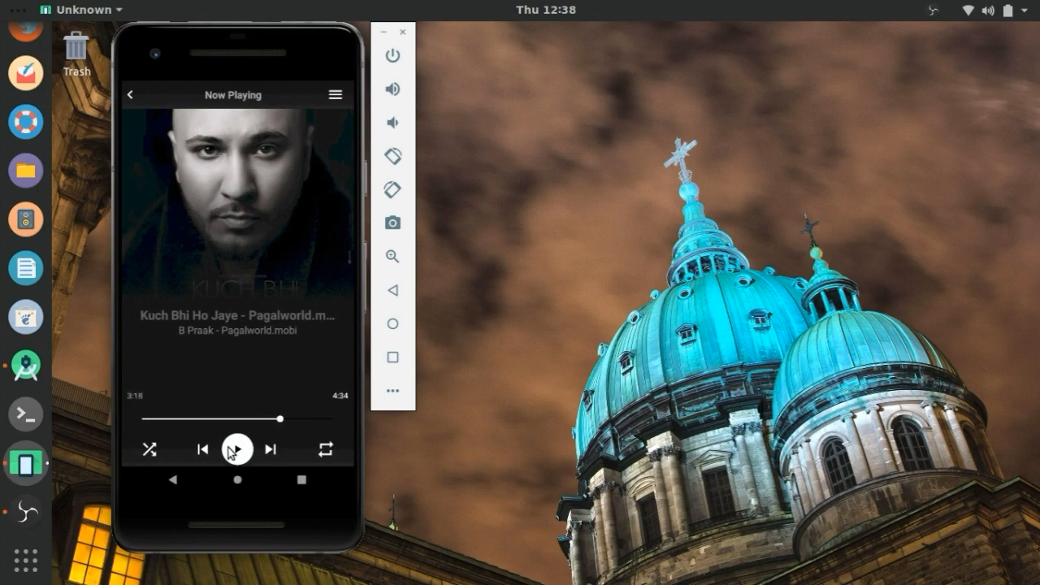
left_click(237, 449)
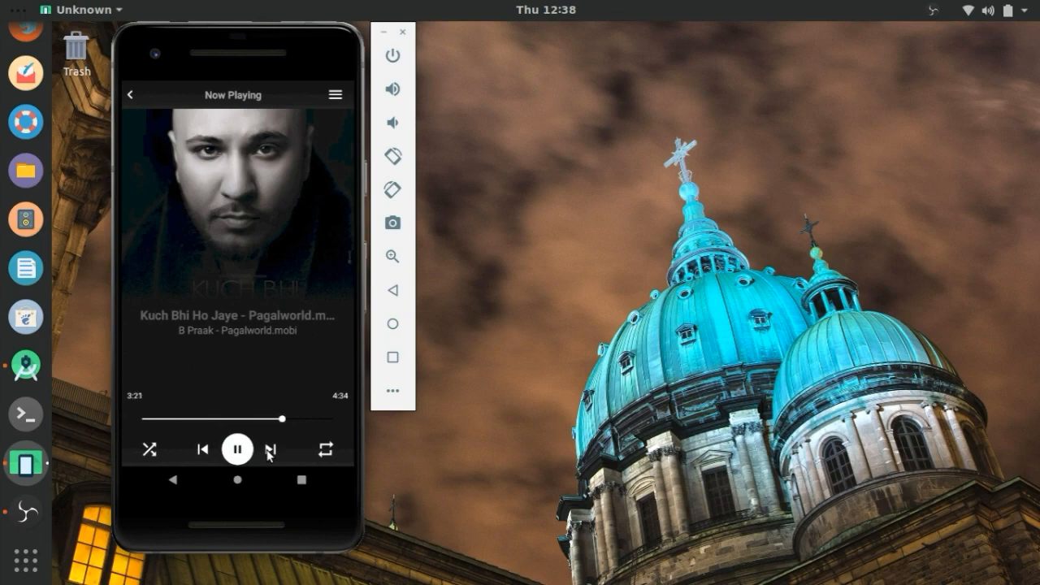
Step: Skip track by track through Tum Hi Ho, Physical, RITMO, Blinding Lights and Breaking Me
left_click(274, 450)
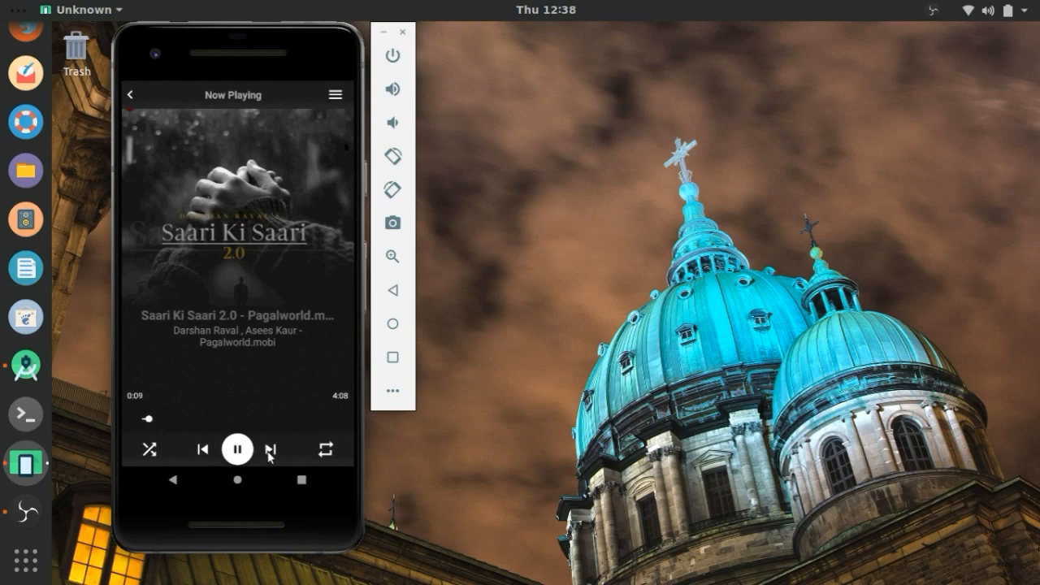
left_click(273, 450)
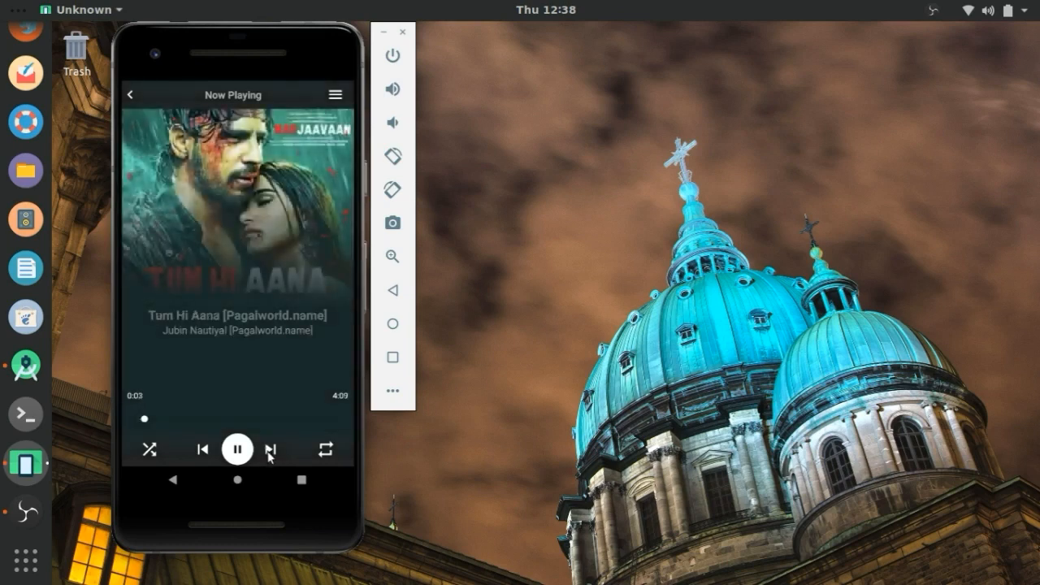
left_click(272, 450)
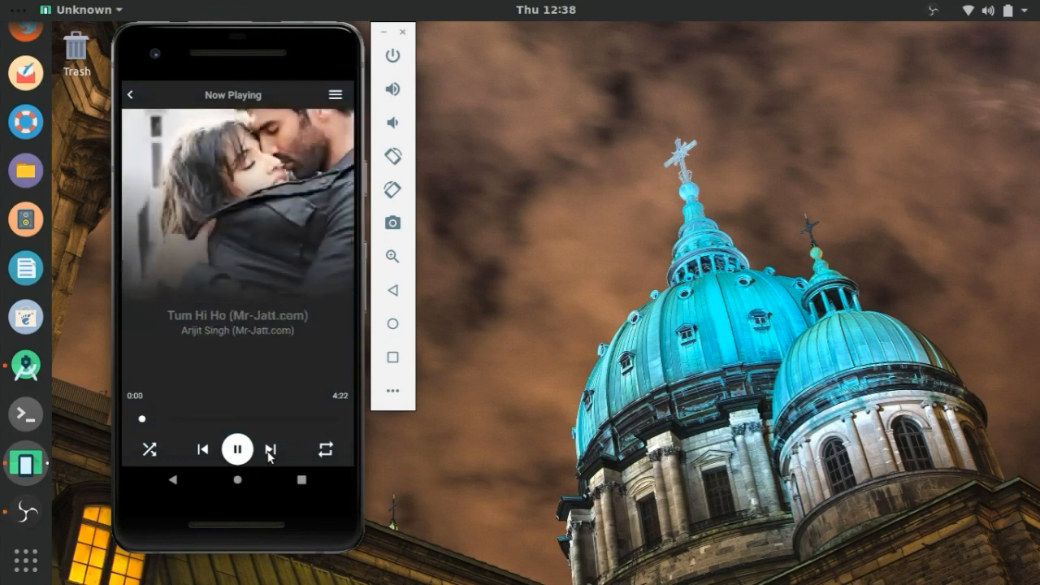
left_click(272, 449)
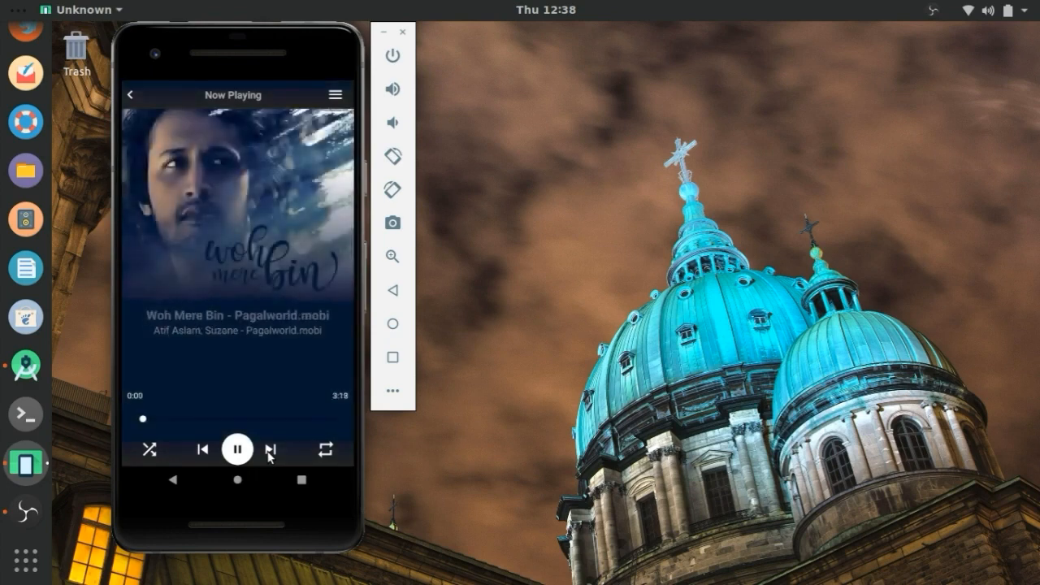
left_click(273, 449)
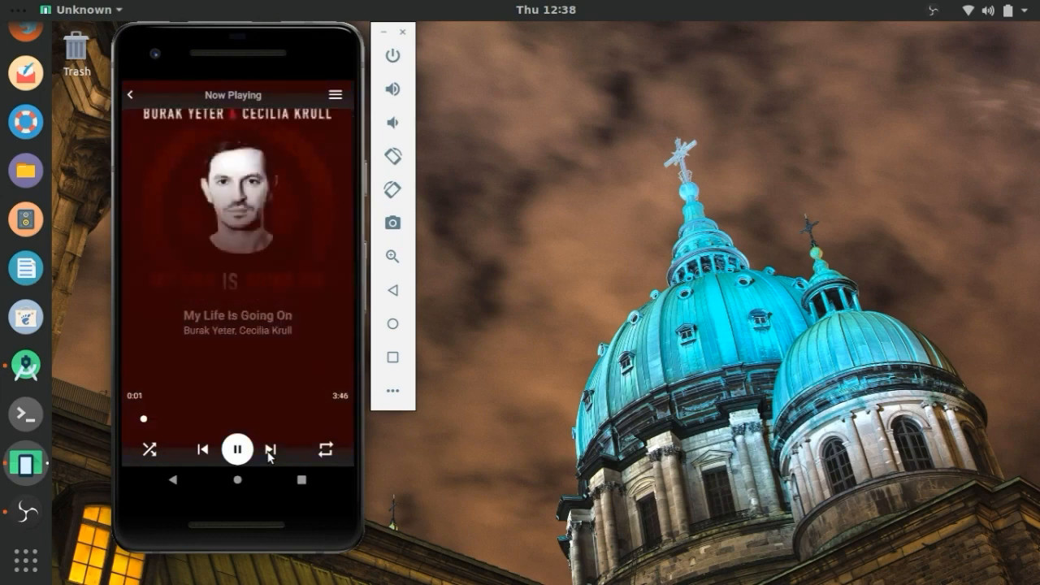
left_click(273, 450)
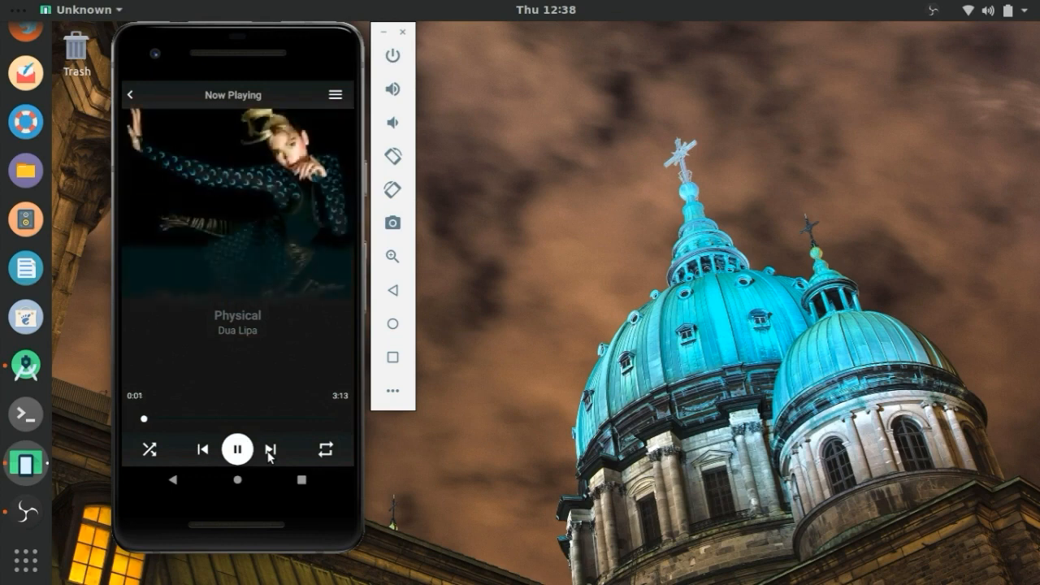
left_click(273, 450)
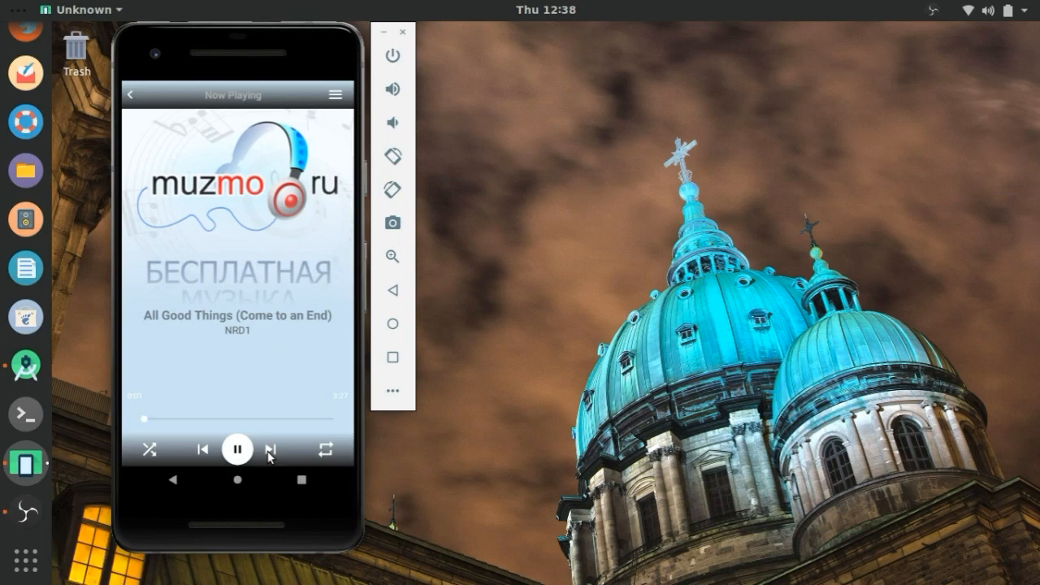
left_click(271, 450)
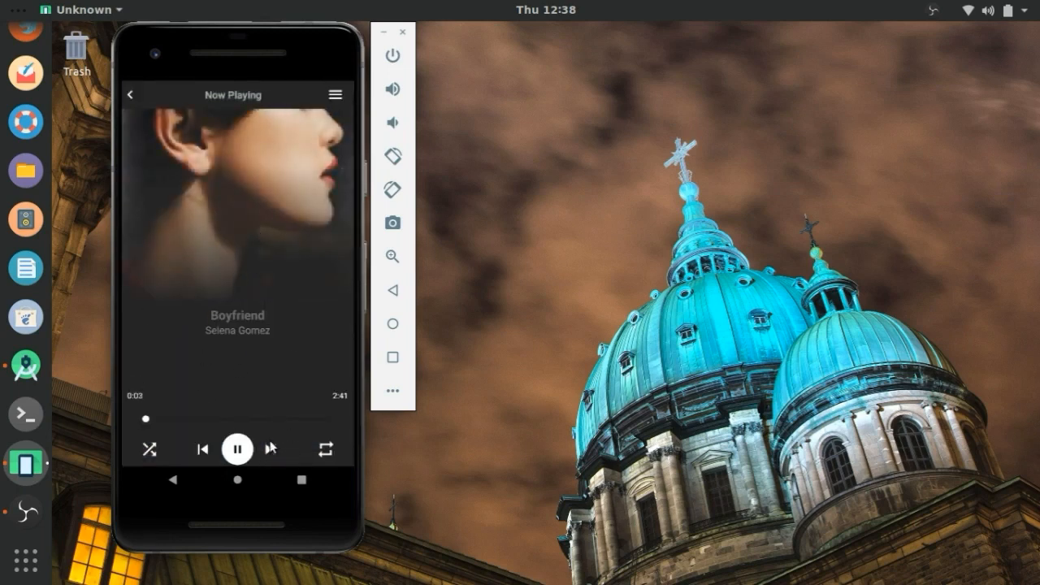
left_click(272, 450)
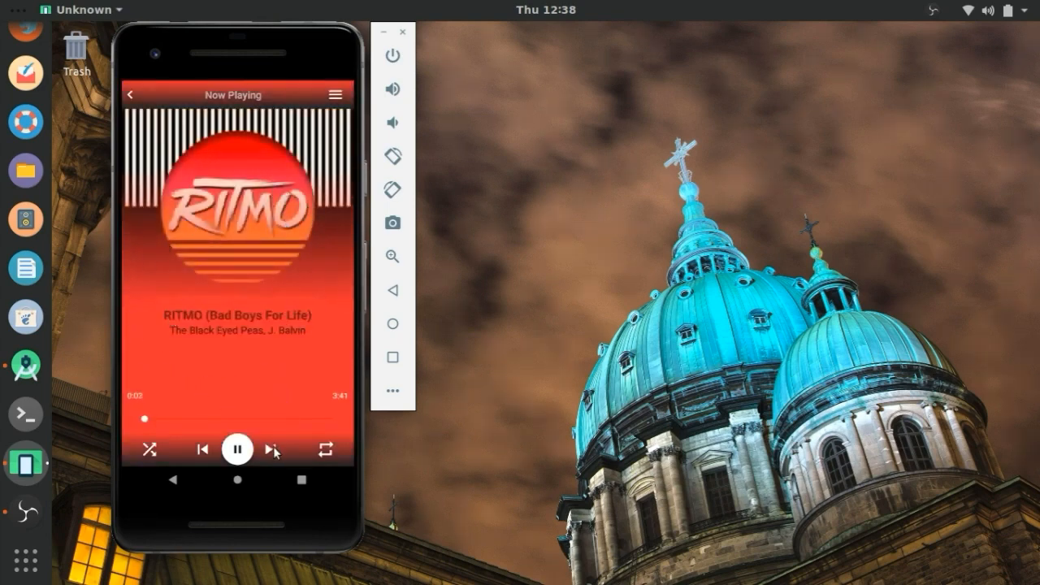
left_click(273, 450)
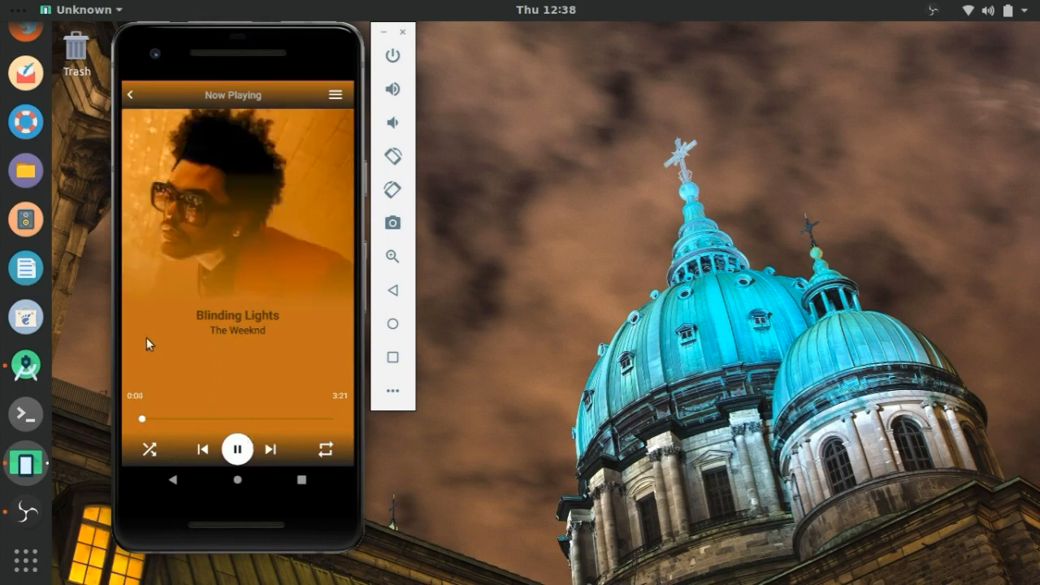
mouse_move(311, 325)
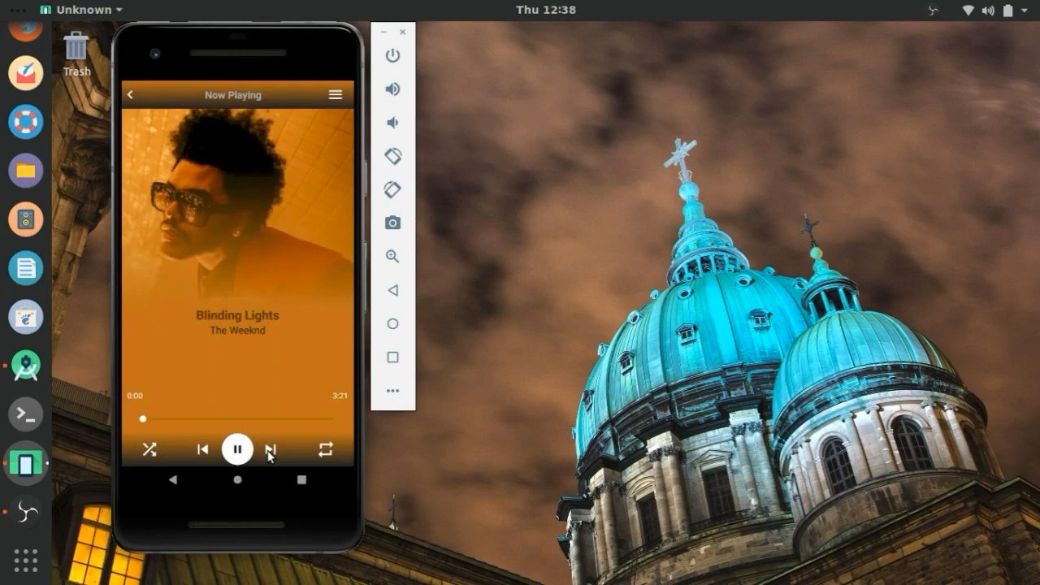
left_click(273, 449)
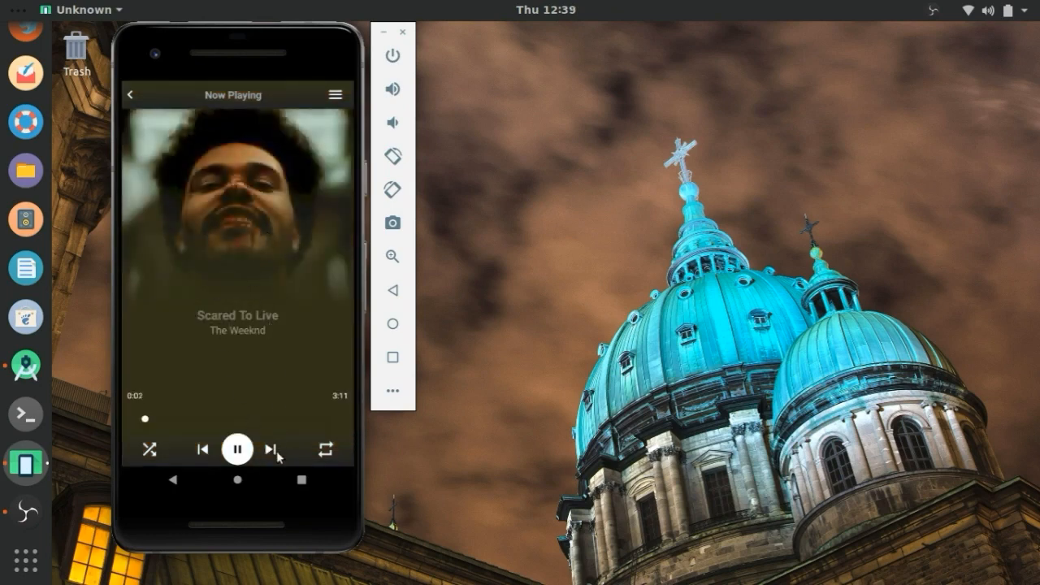
left_click(272, 449)
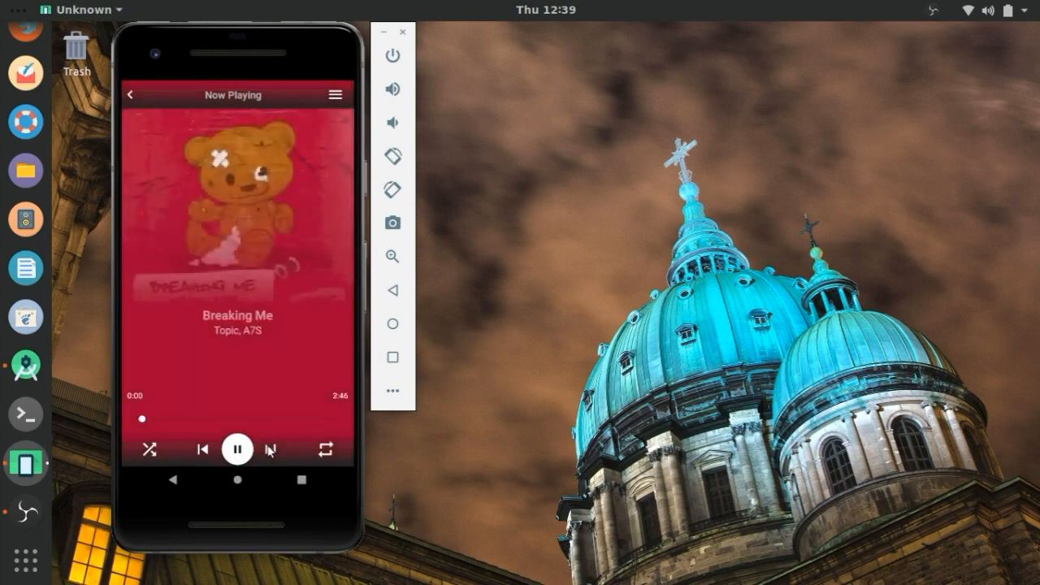
left_click(270, 450)
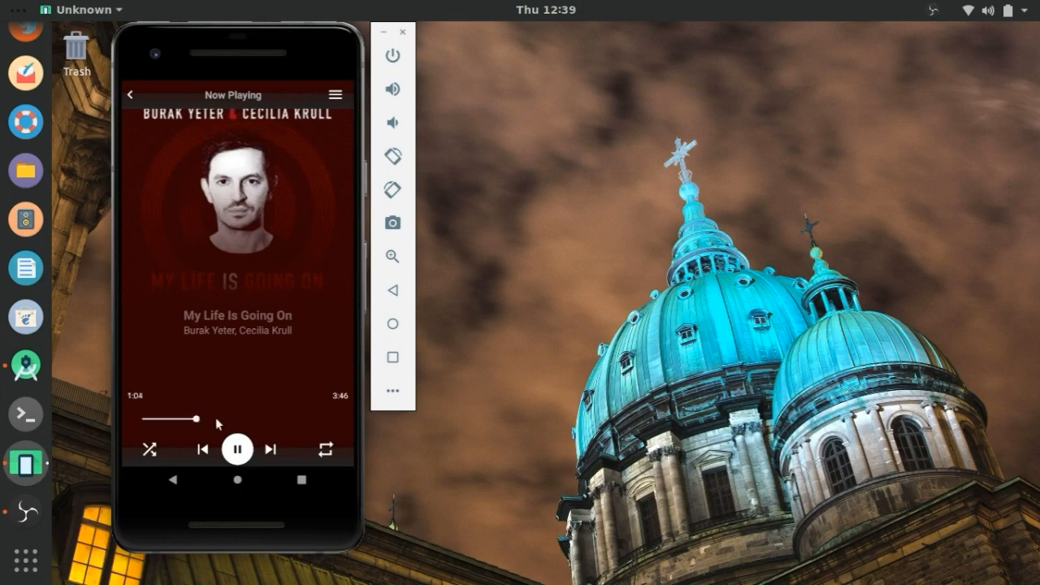
Step: Pause My Life Is Going On, then resume it around 1:13
left_click(237, 449)
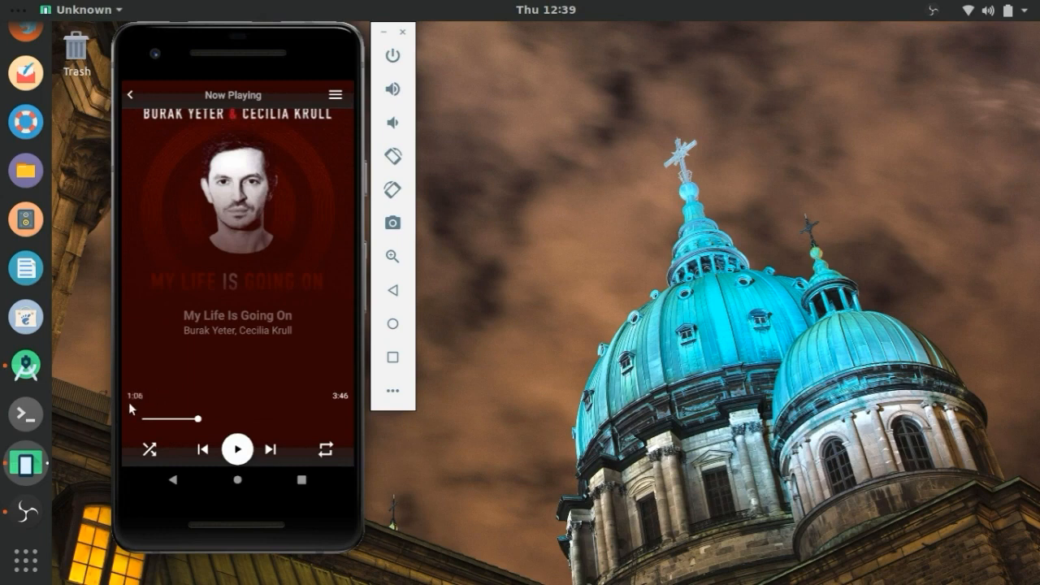
mouse_move(328, 419)
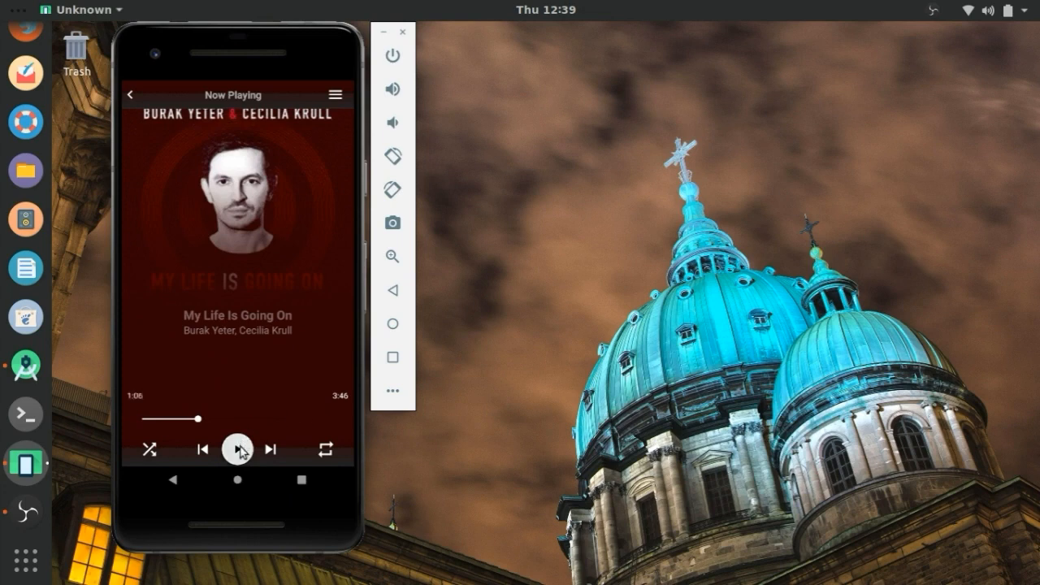
left_click(238, 449)
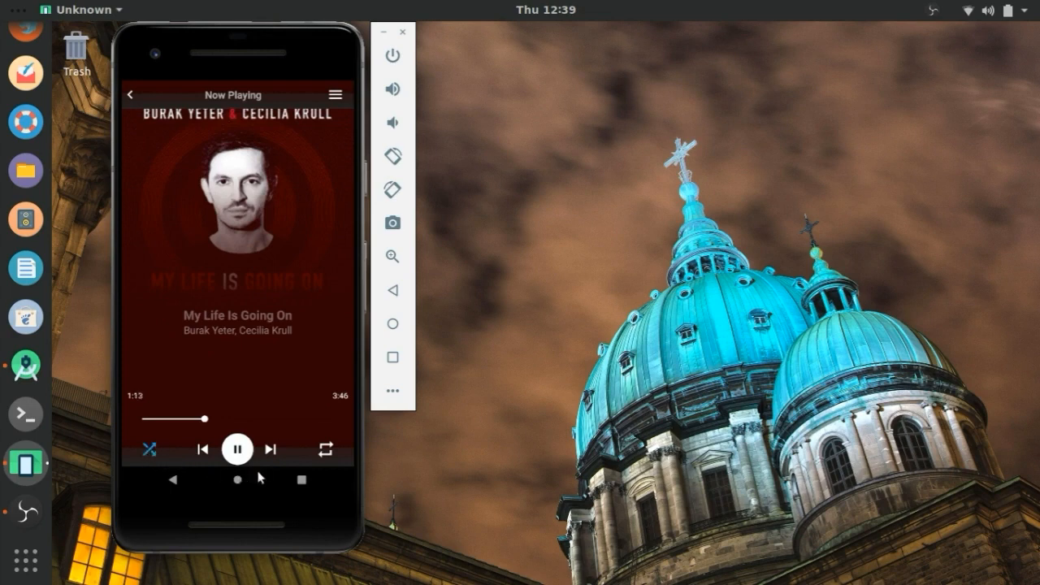
Step: Skip shuffled tracks past Boyfriend to Woh Mere Bin, then turn shuffle off
left_click(271, 450)
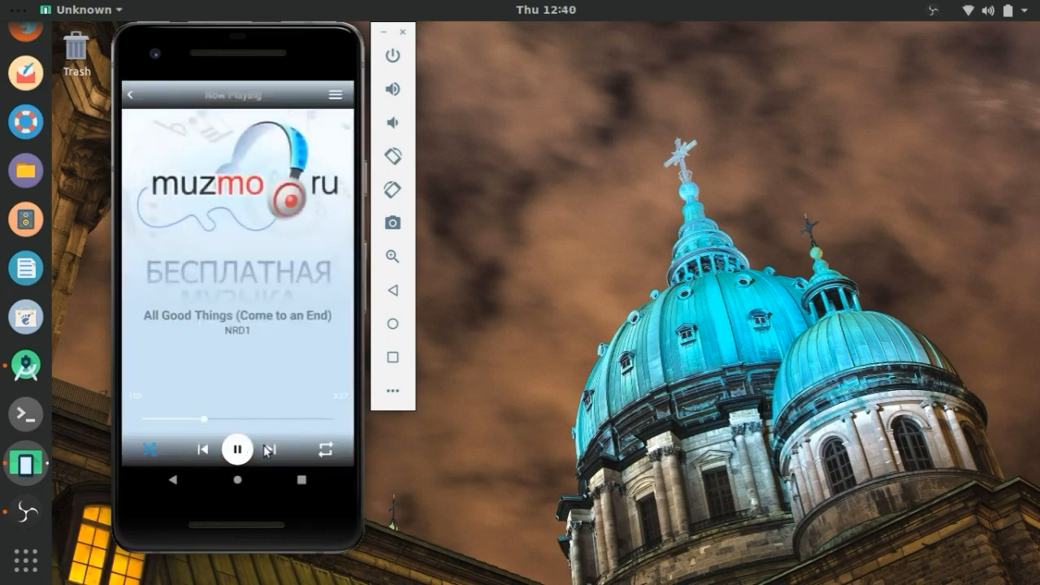
left_click(272, 449)
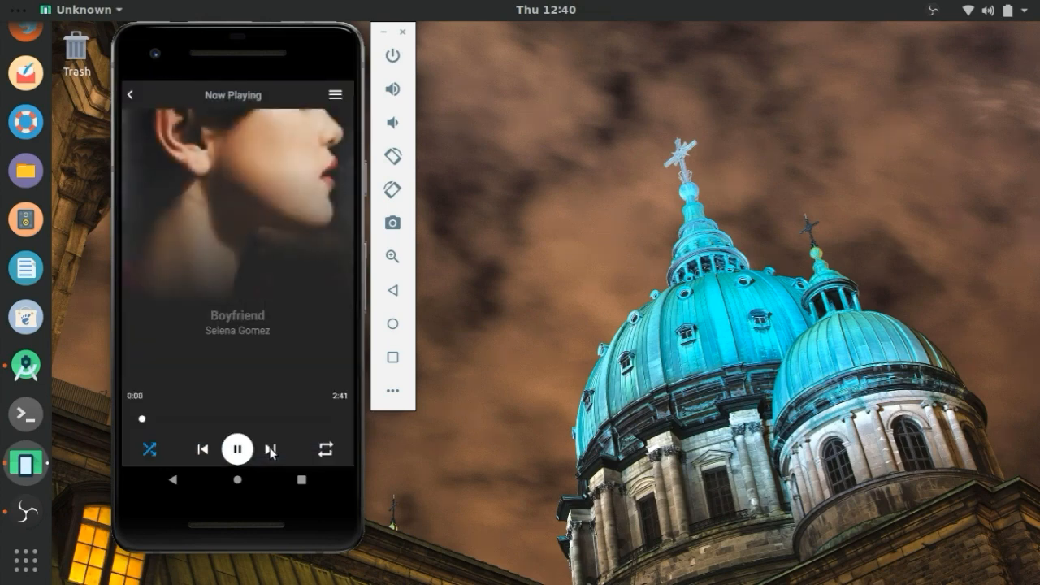
left_click(272, 449)
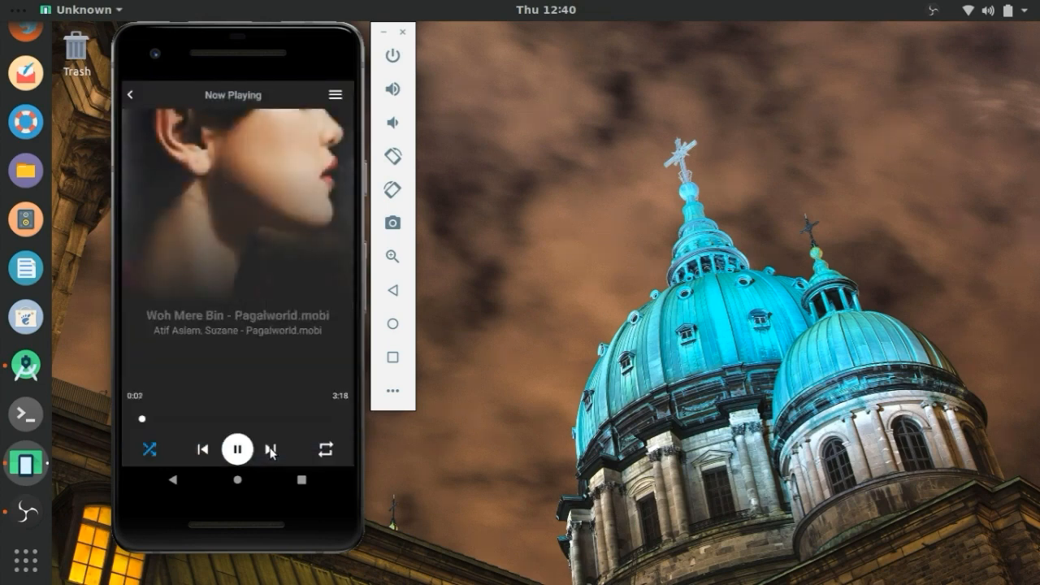
left_click(271, 450)
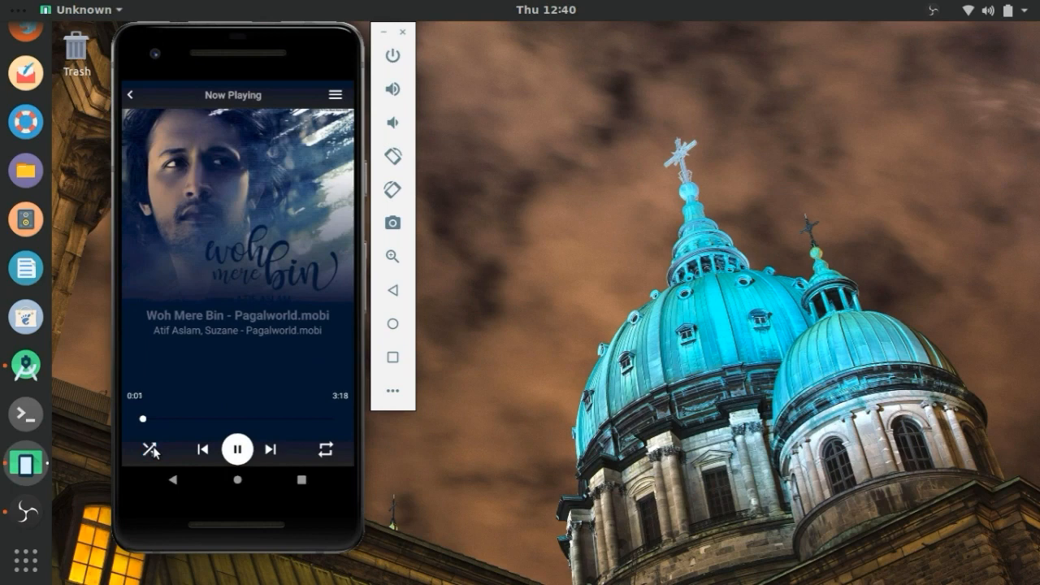